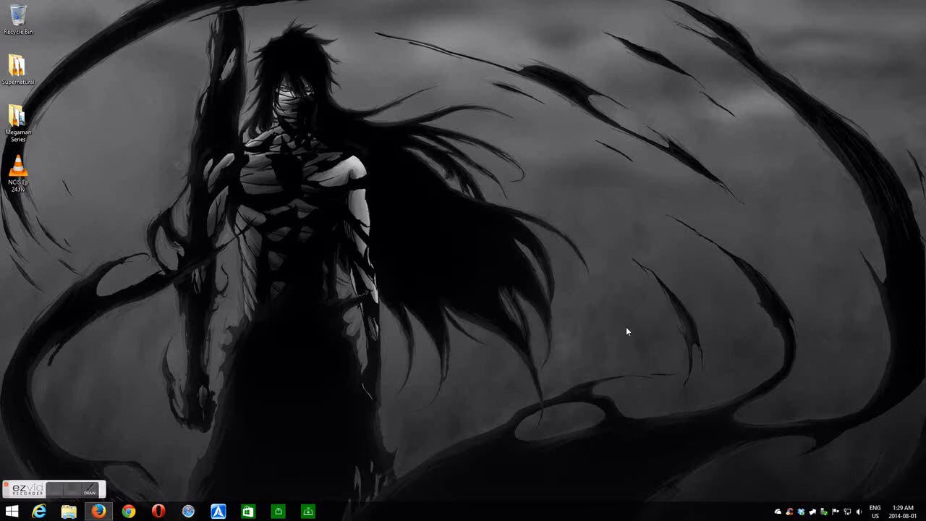
mouse_move(903, 490)
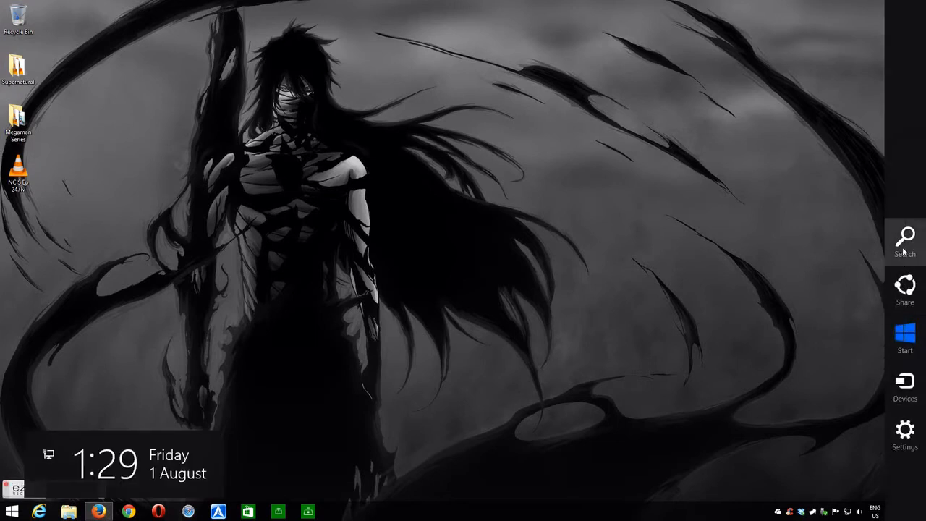
Search the Charms pane for 'File Explorer' and launch it from the results.
left_click(905, 238)
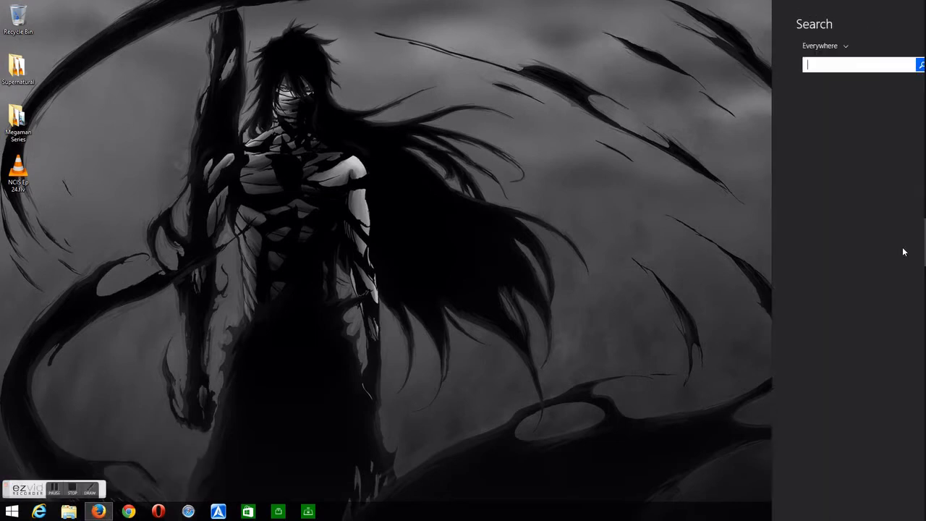
type("Firefox")
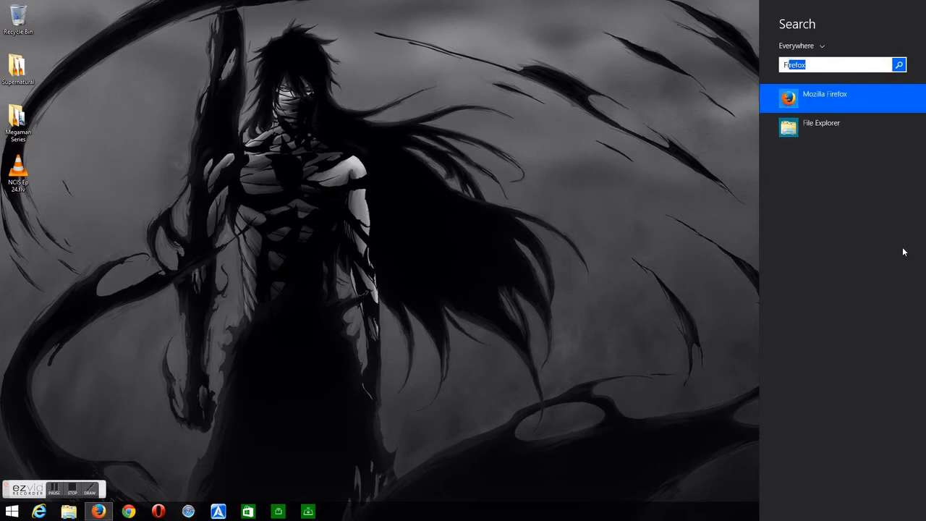
type("File Explorer")
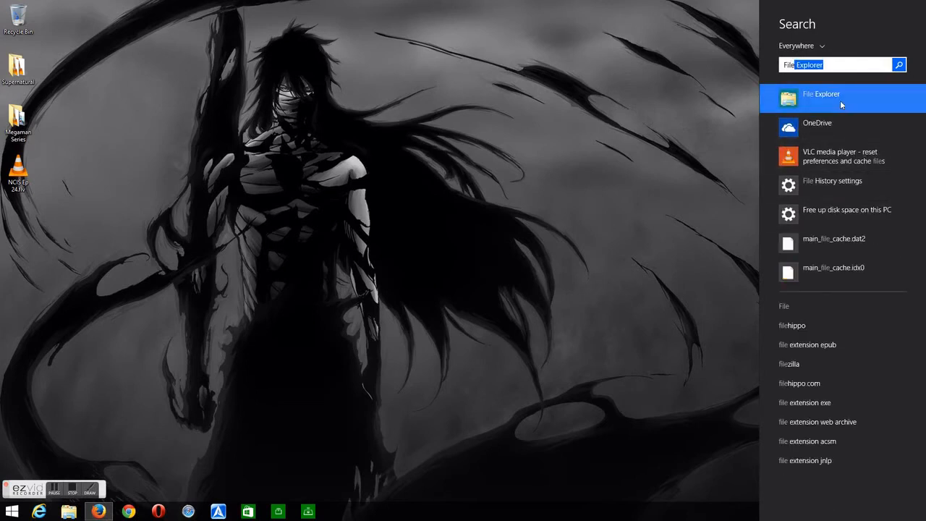
left_click(822, 98)
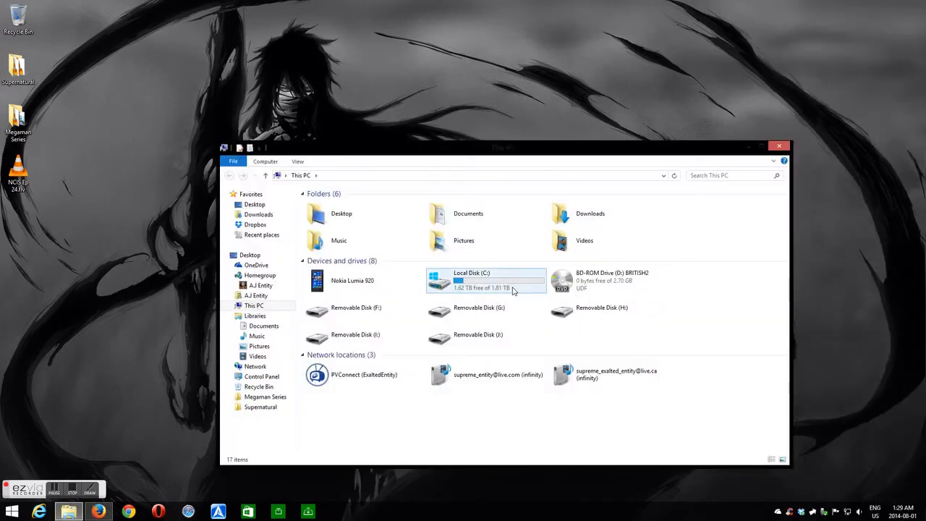
Navigate into Local Disk (C:) > Users and enter the user's profile folder.
double_click(472, 281)
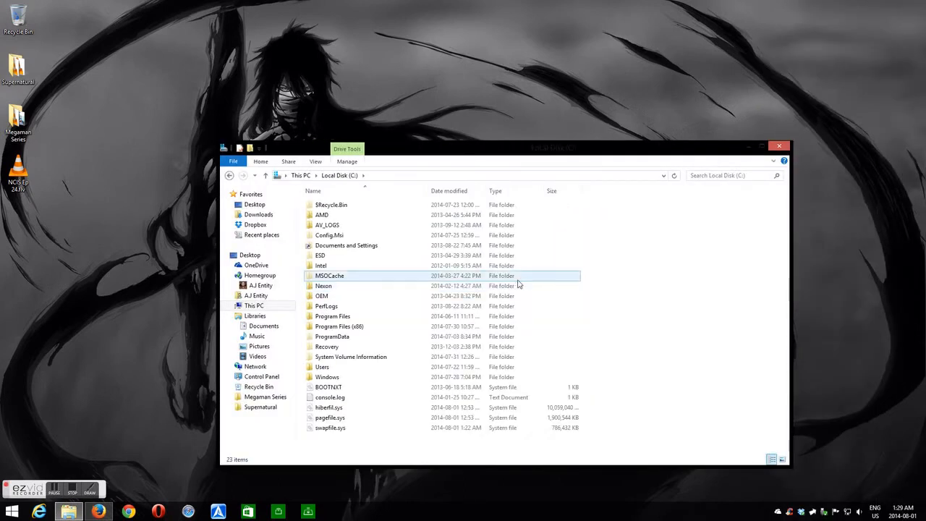
left_click(322, 368)
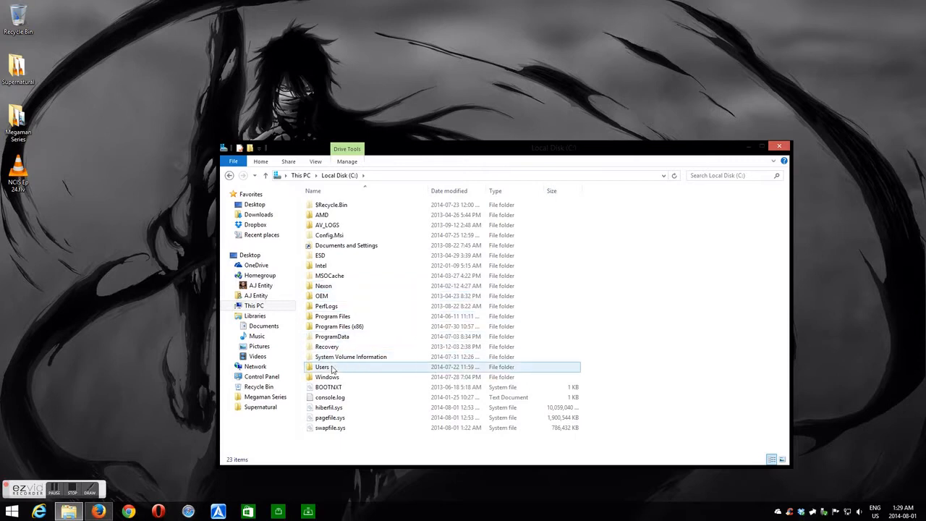
double_click(322, 368)
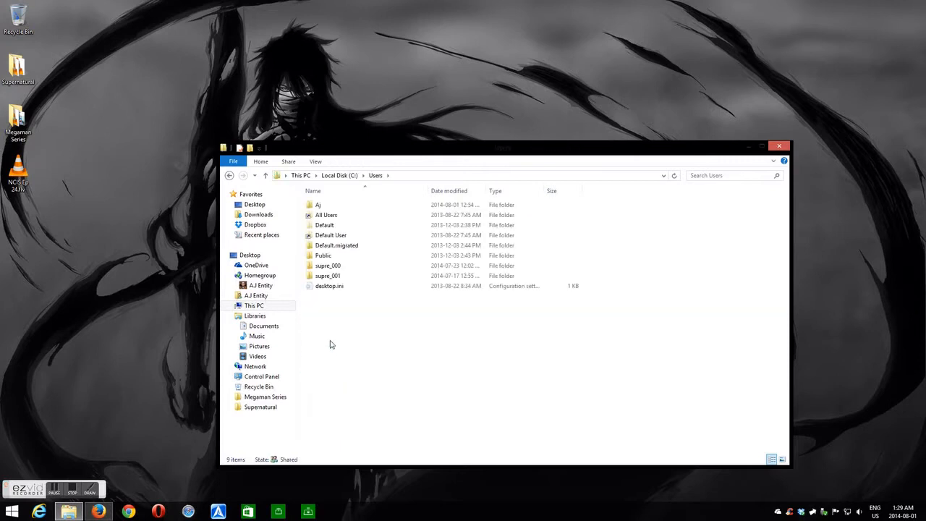
left_click(319, 205)
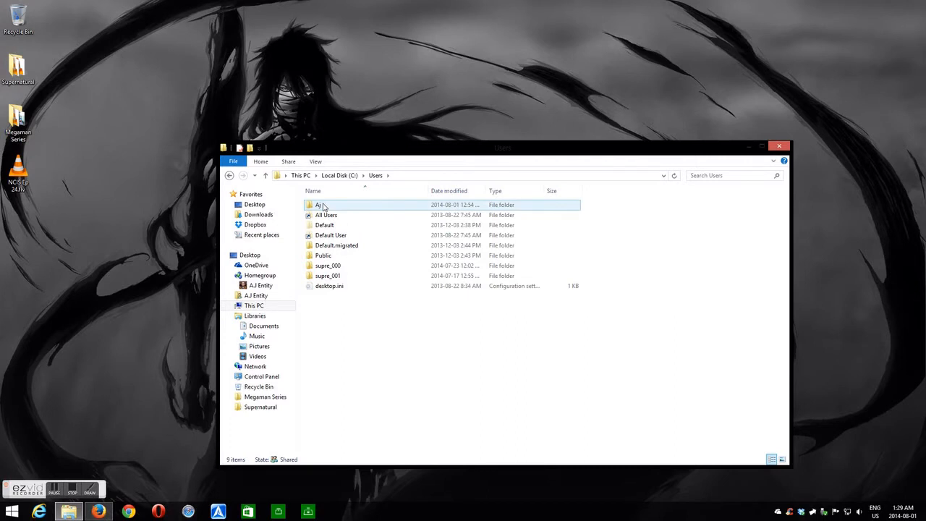
double_click(318, 205)
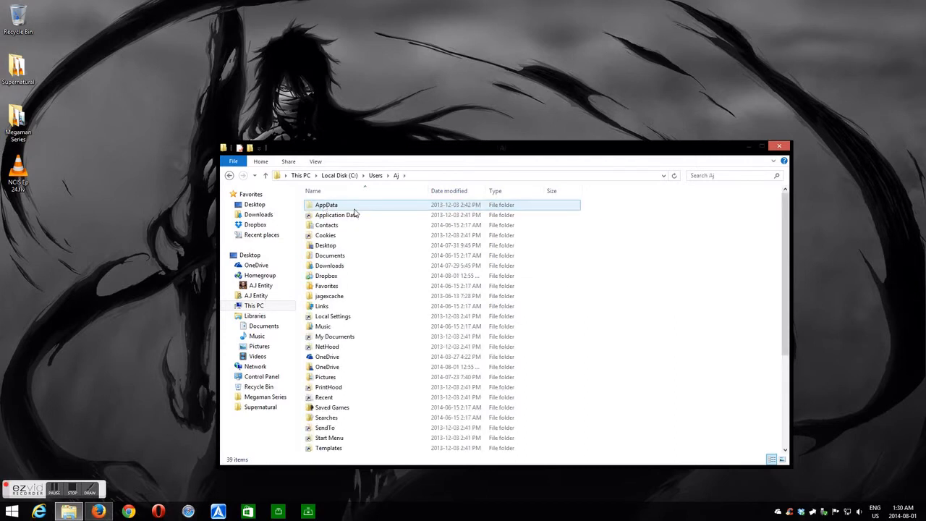
left_click(315, 162)
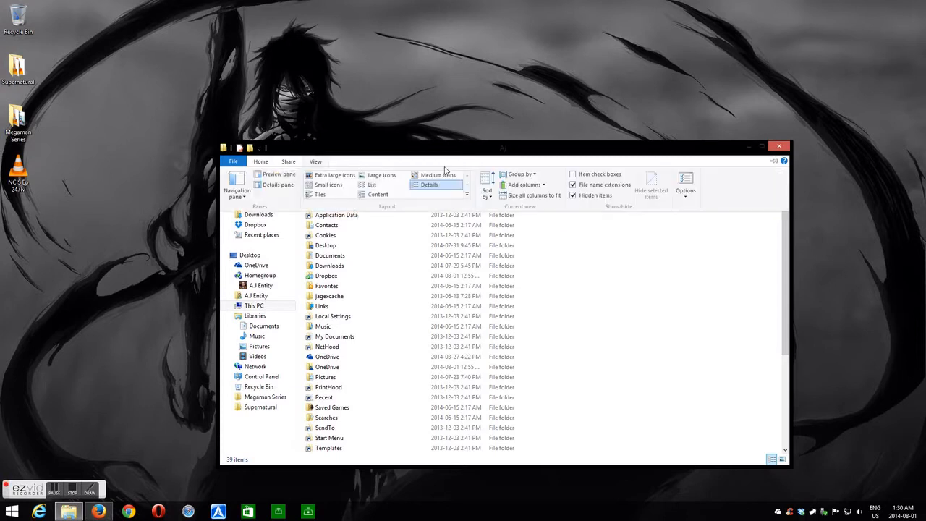
mouse_move(573, 197)
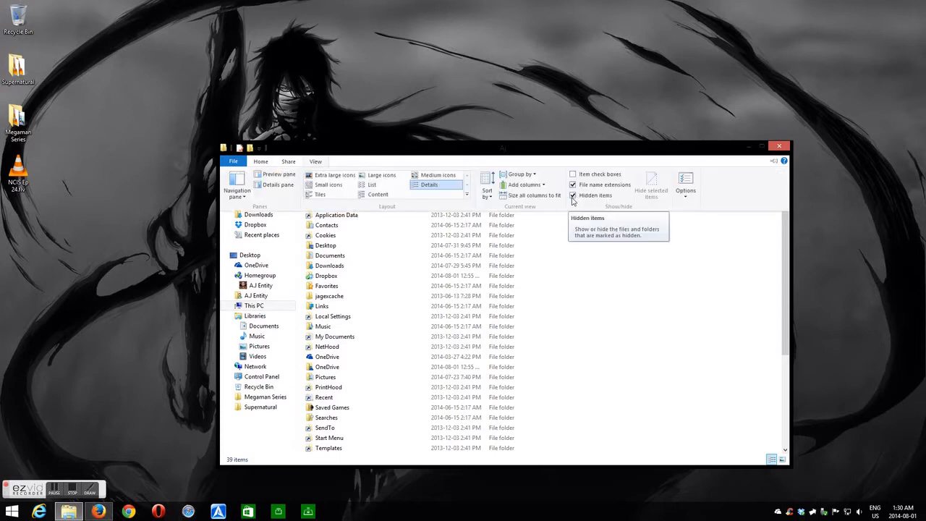
left_click(573, 197)
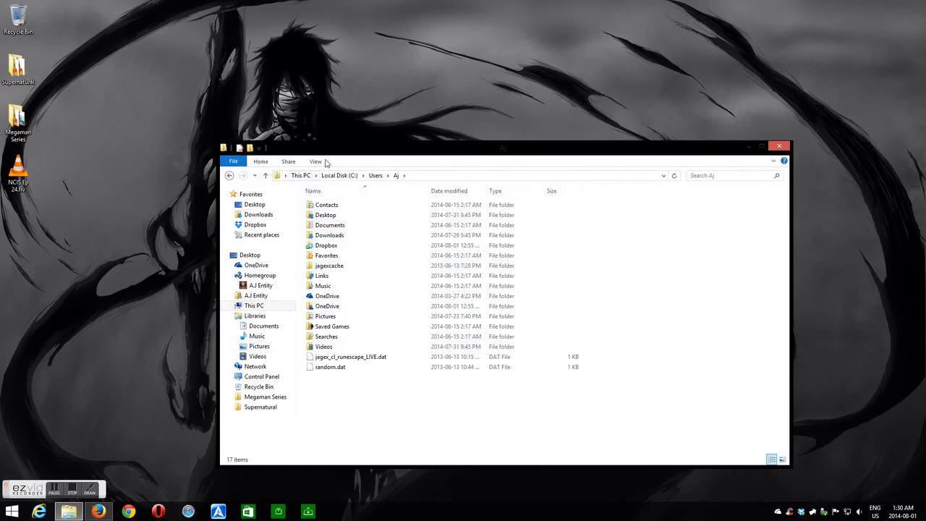
left_click(315, 160)
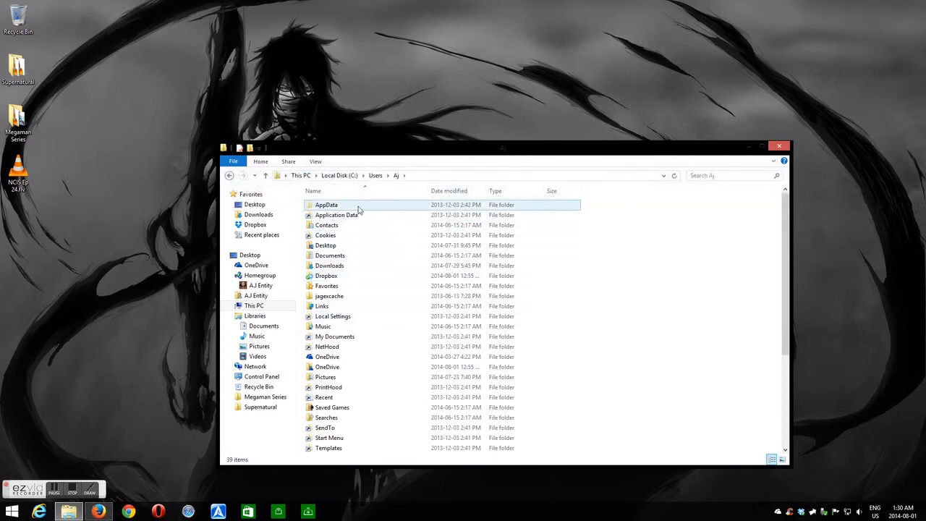
Navigate into AppData > Local and enter the Packages folder.
double_click(326, 205)
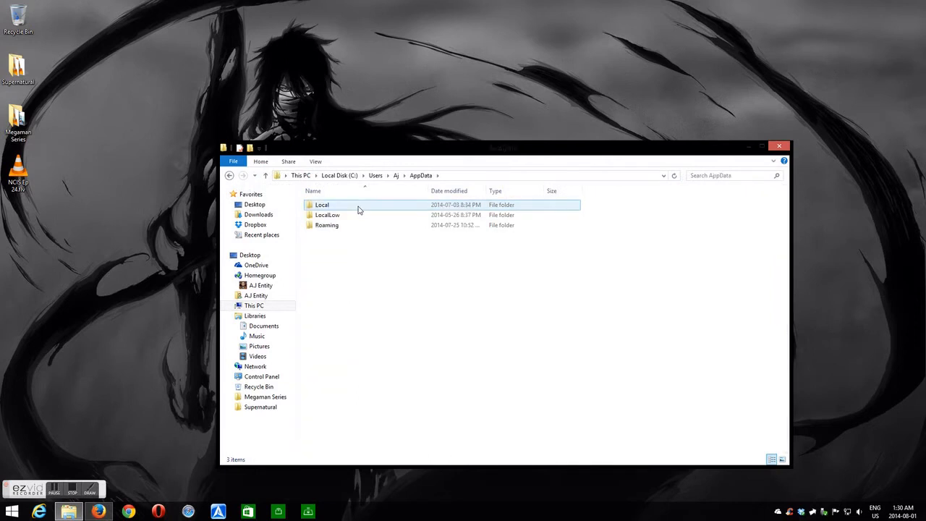
double_click(321, 205)
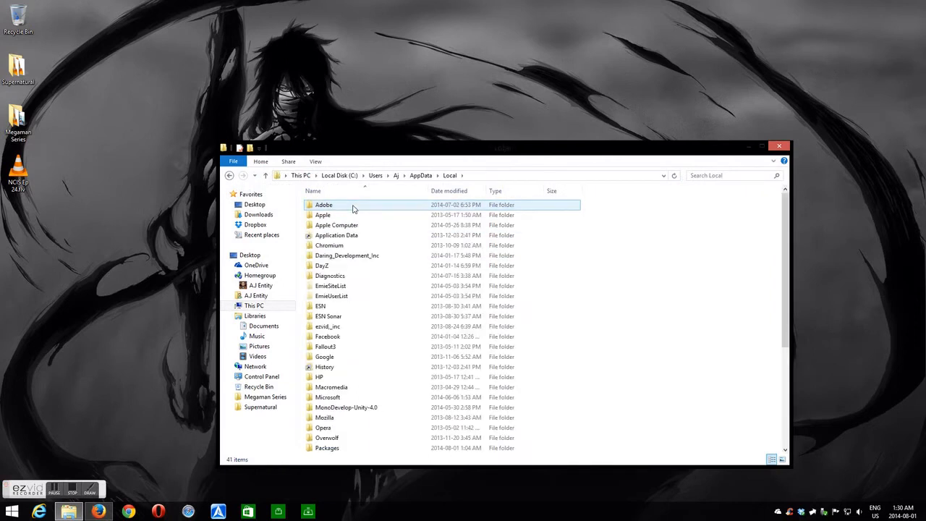
left_click(330, 275)
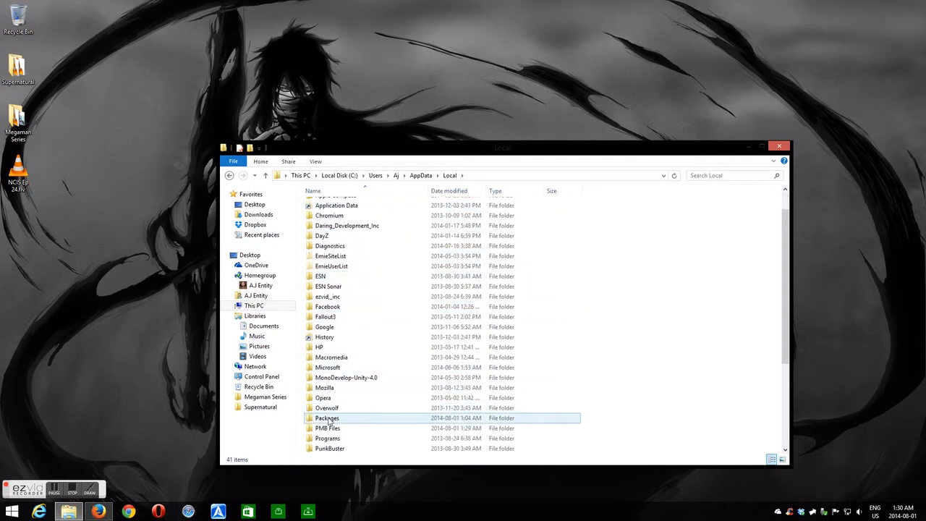
double_click(327, 417)
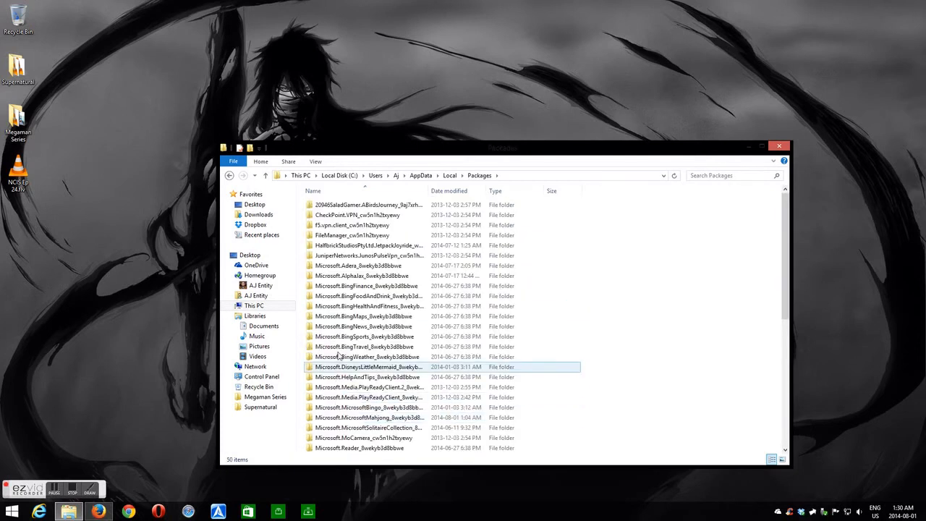
mouse_move(365, 327)
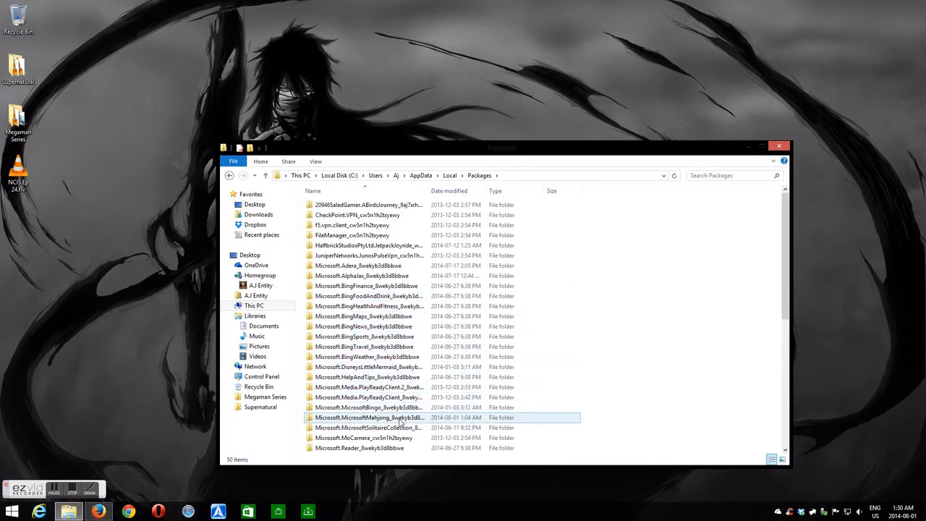
Enter the Microsoft.MicrosoftMahjong package's LocalState folder and select UserProgress2014.bin.ark.
double_click(369, 417)
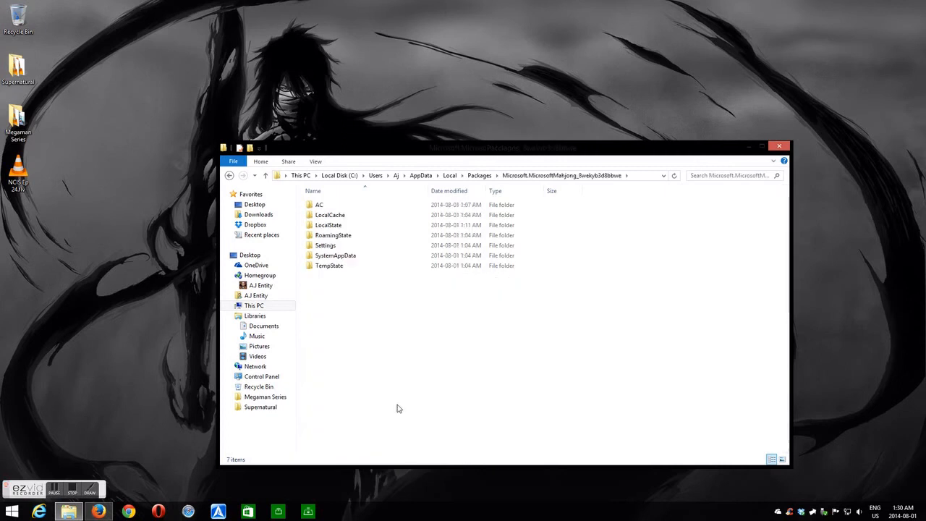
left_click(333, 234)
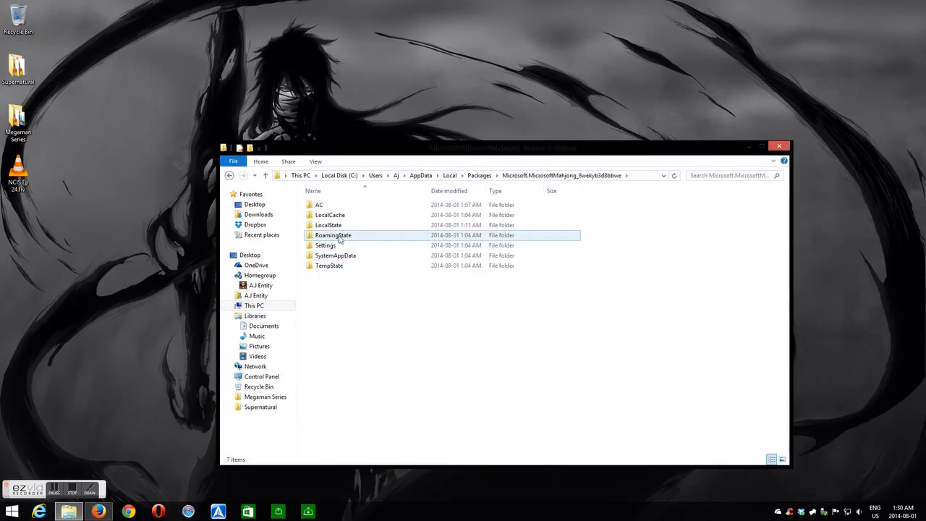
double_click(327, 225)
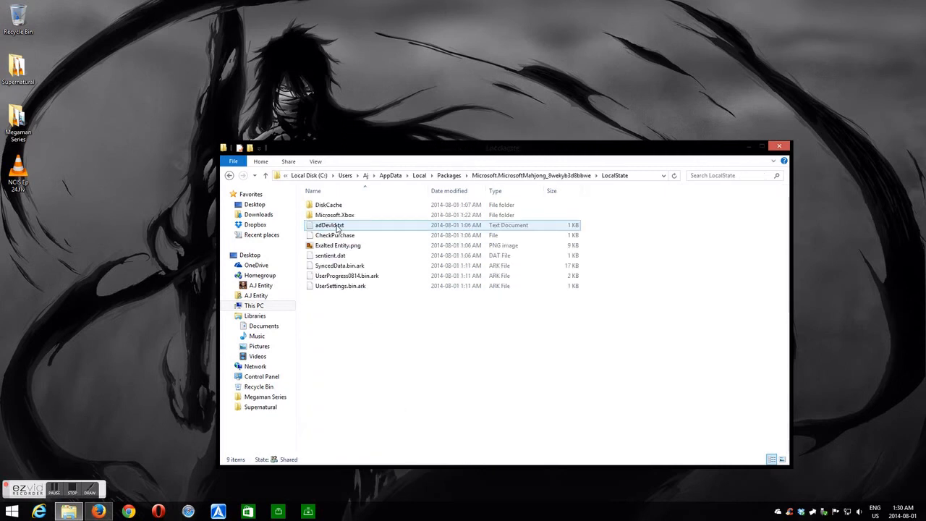
left_click(346, 275)
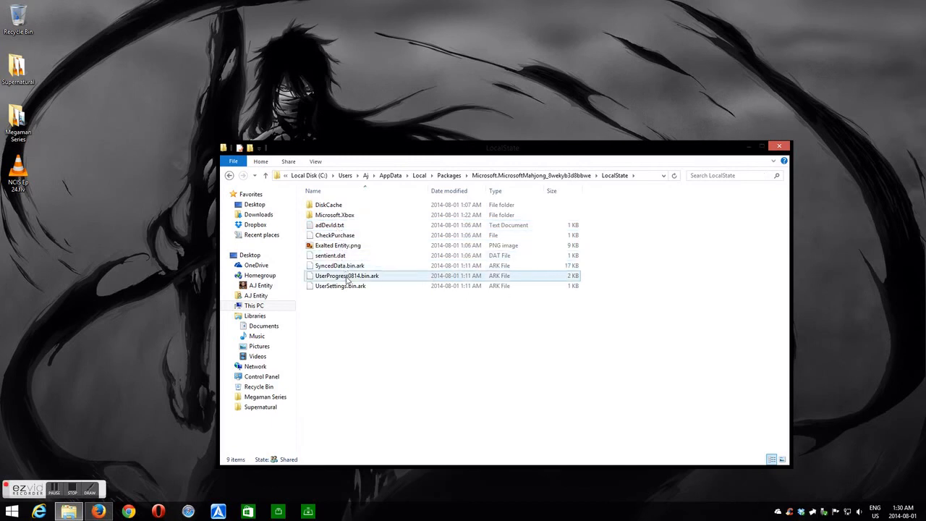
mouse_move(340, 287)
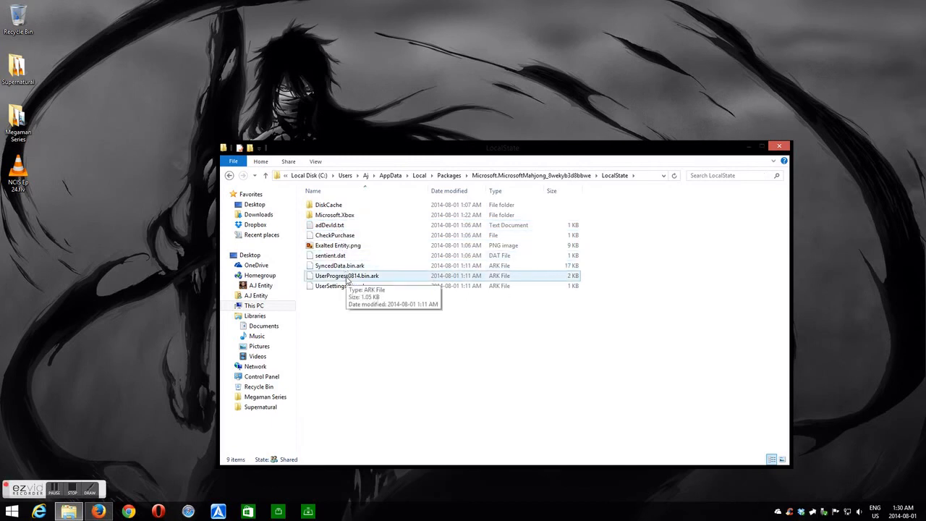